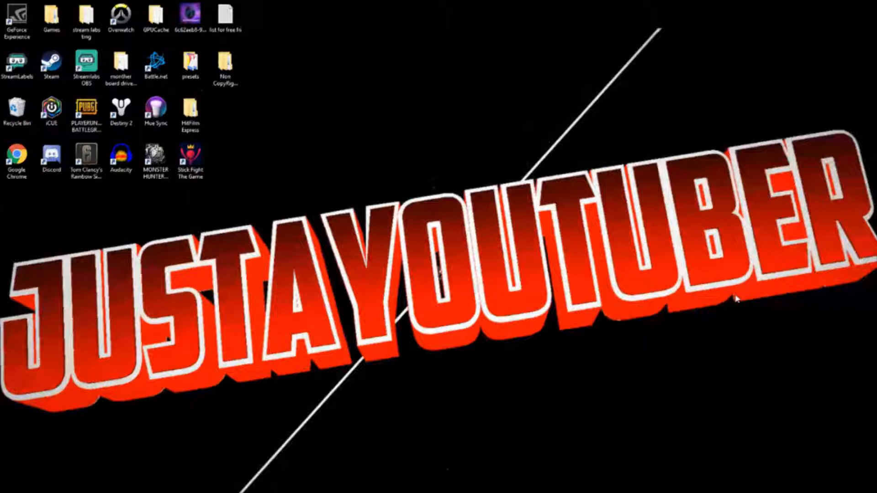
mouse_move(277, 203)
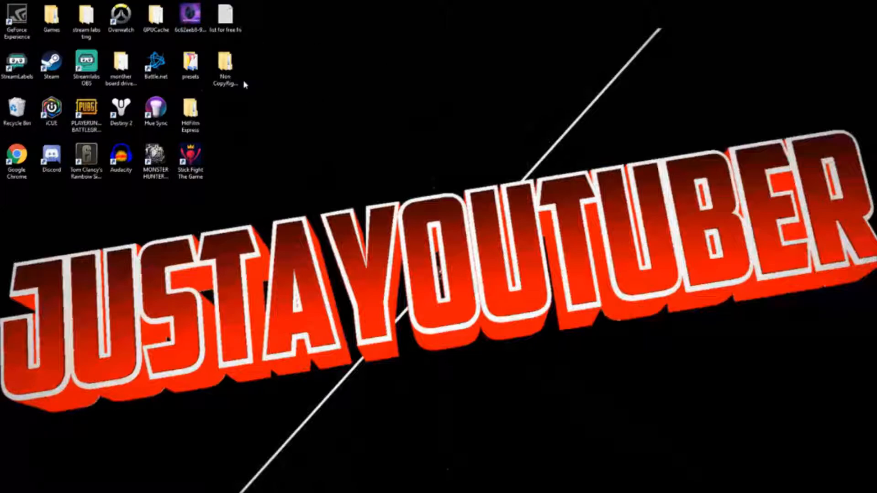
- Drag the Non CopyRight Music folder from the icon grid toward the desktop centre
left_click(226, 64)
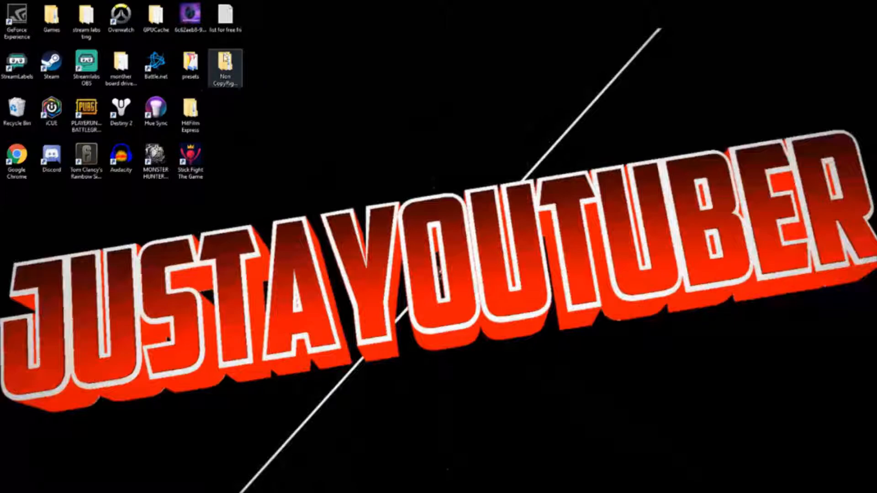
left_click_drag(225, 67, 434, 163)
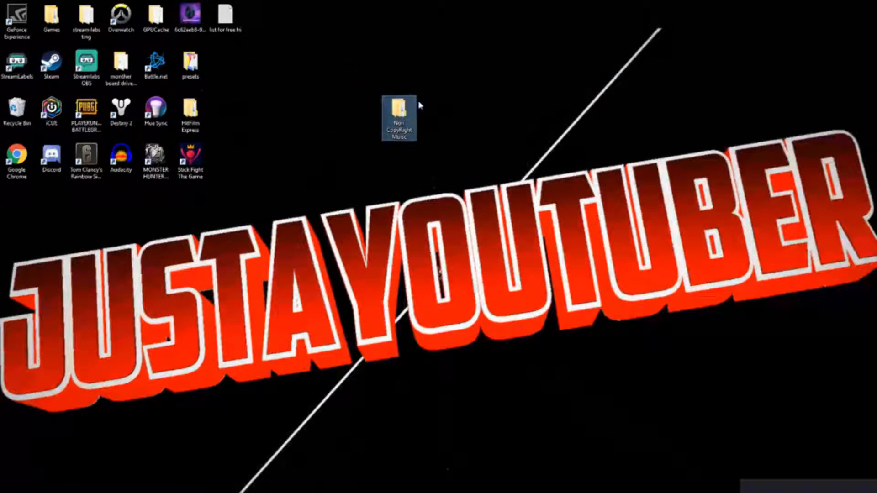
- Return the Non CopyRight Music folder to its original spot and open it in File Explorer
right_click(400, 108)
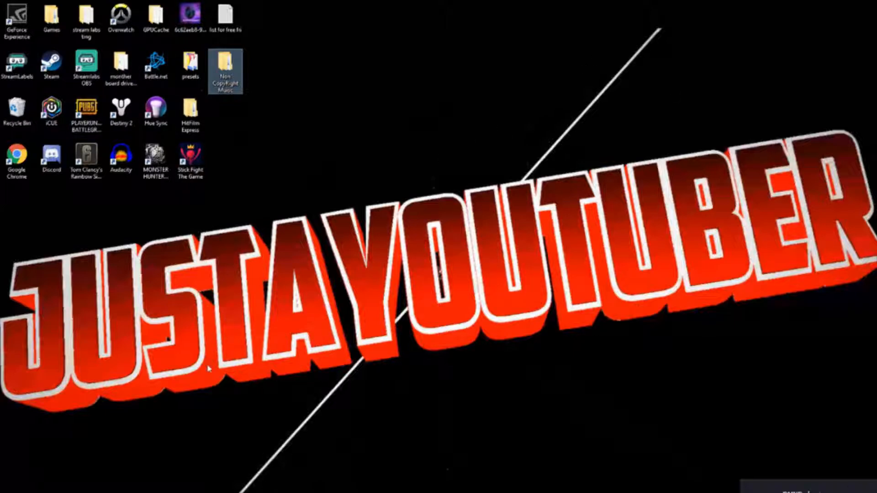
mouse_move(139, 405)
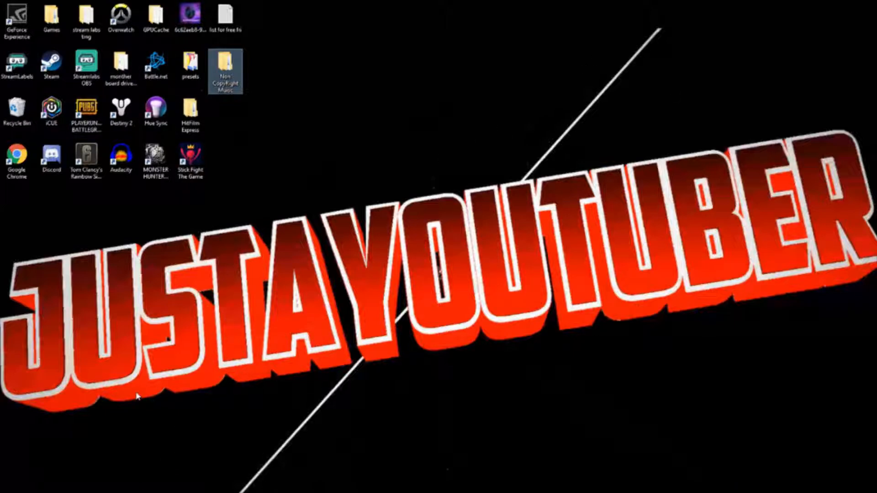
mouse_move(130, 424)
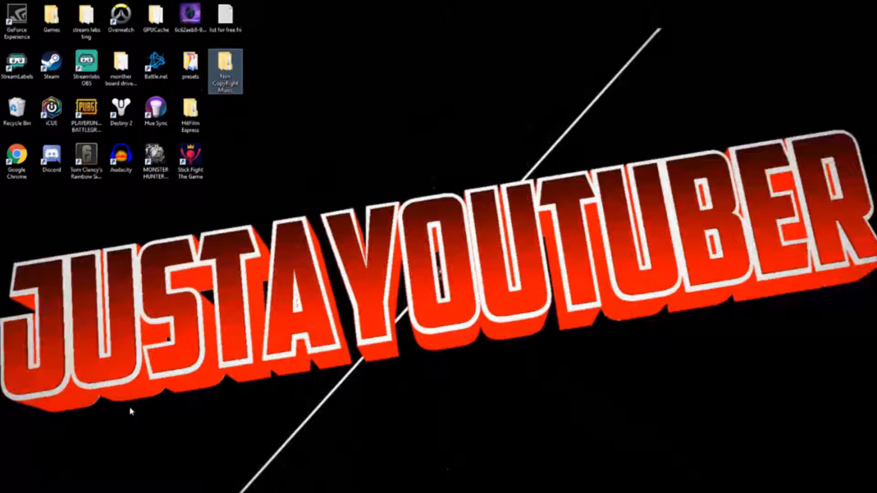
mouse_move(113, 428)
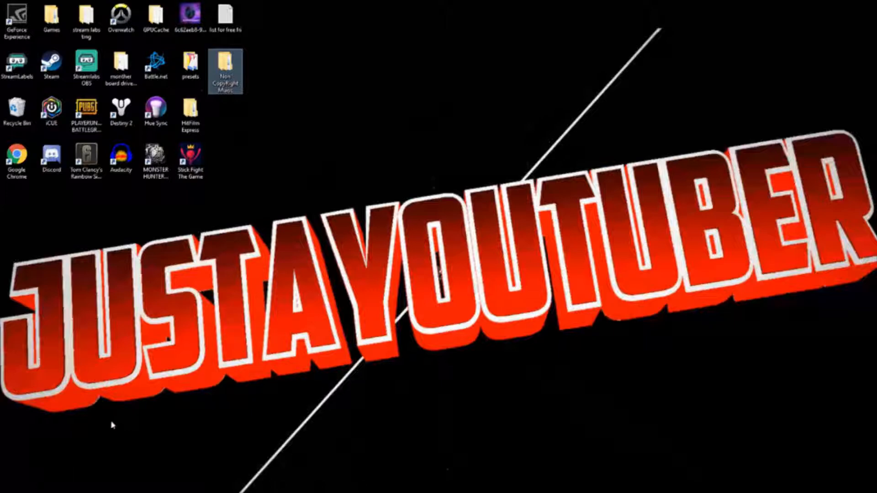
mouse_move(281, 84)
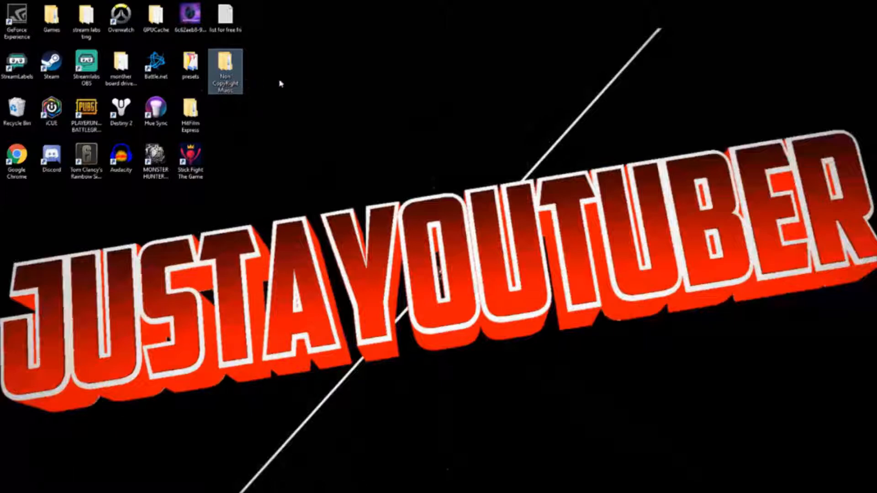
left_click_drag(225, 72, 470, 119)
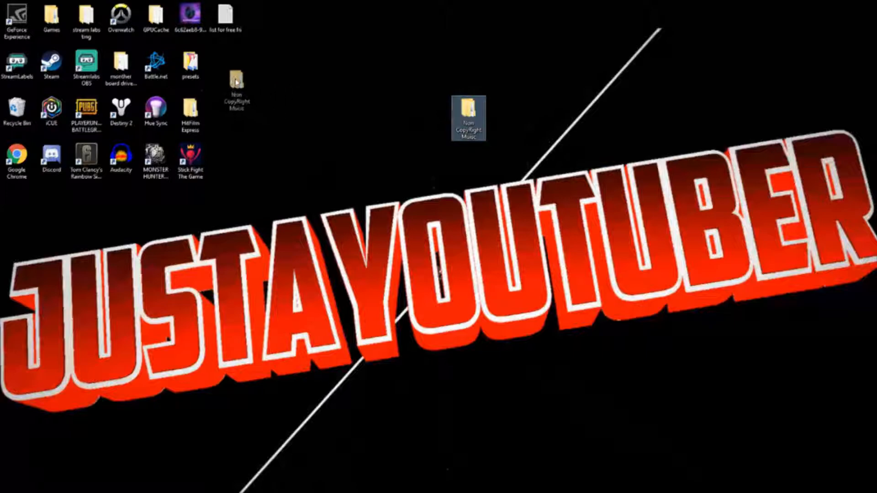
left_click_drag(468, 119, 226, 67)
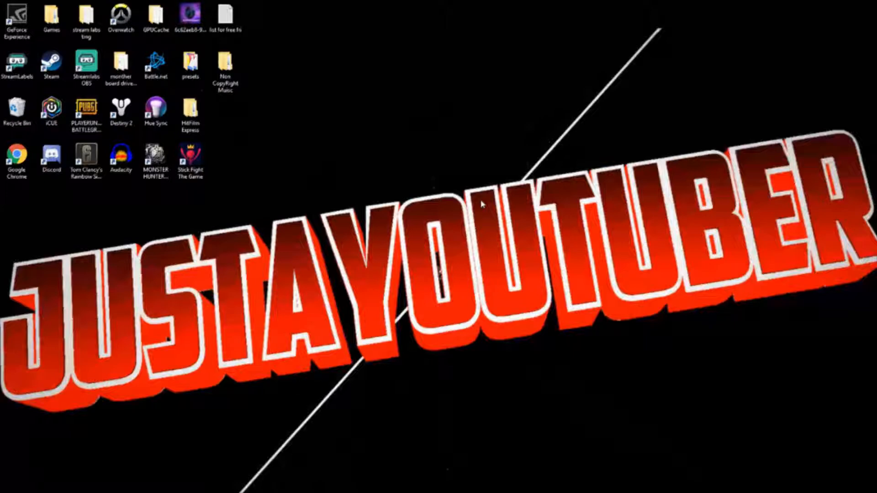
mouse_move(432, 124)
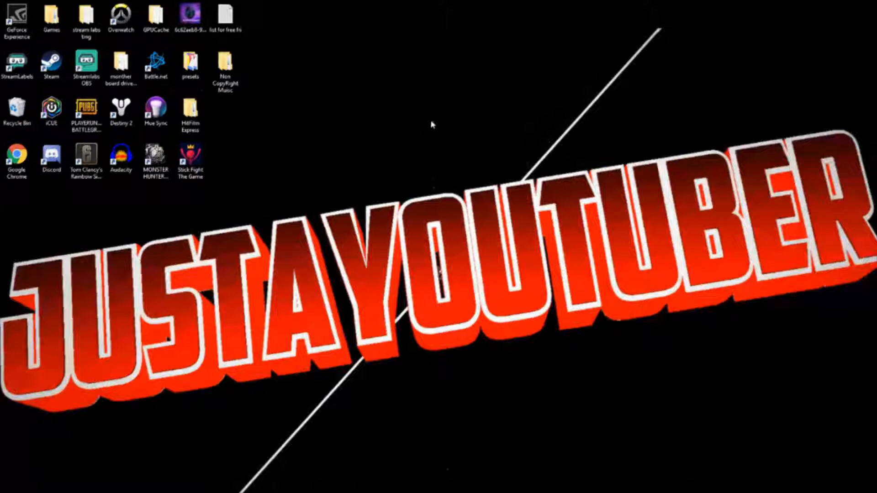
mouse_move(265, 77)
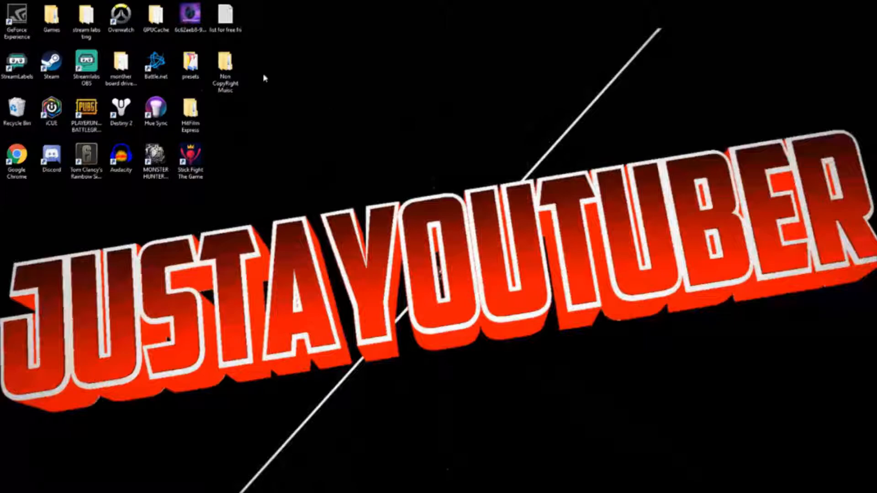
left_click(226, 69)
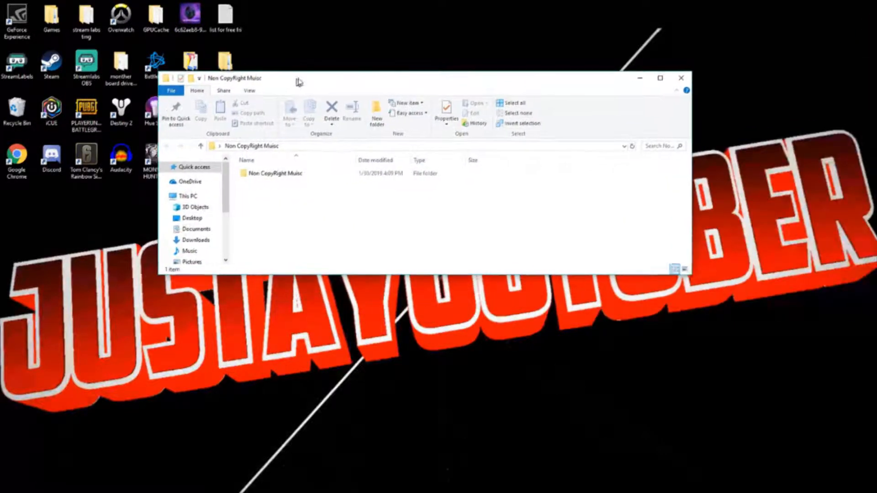
- Maximize the inner music folder and sort loose tracks into Cinematic, Dubstep, Hip-Hop, Rap and rock folders
double_click(274, 173)
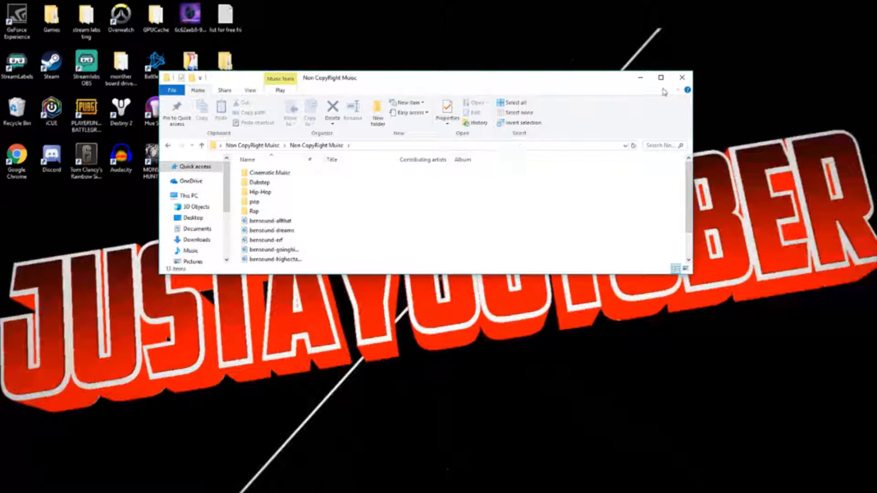
left_click(661, 77)
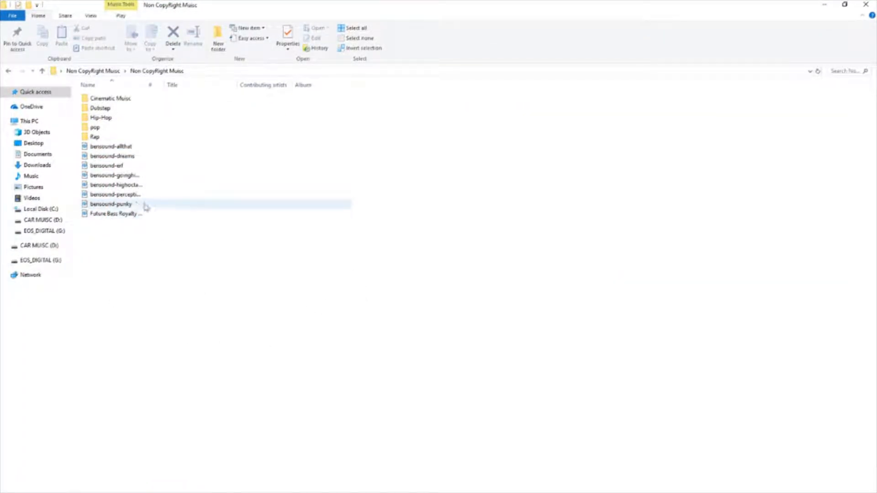
left_click_drag(115, 185, 95, 127)
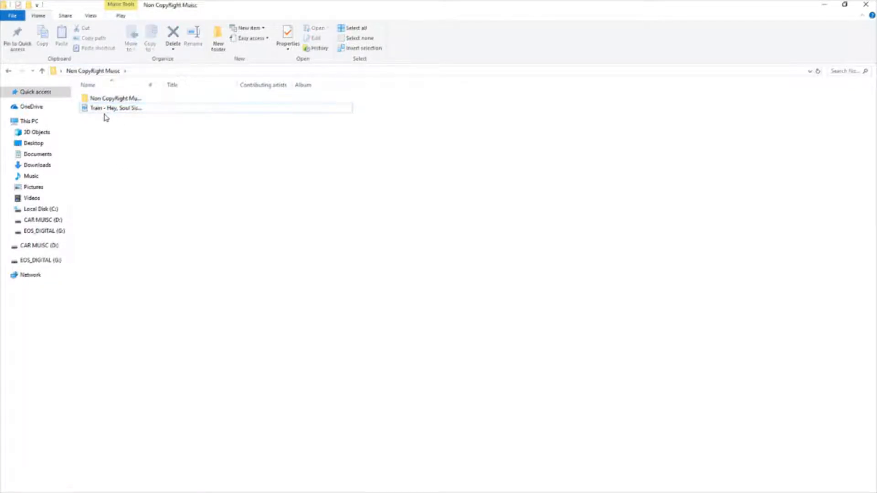
double_click(114, 97)
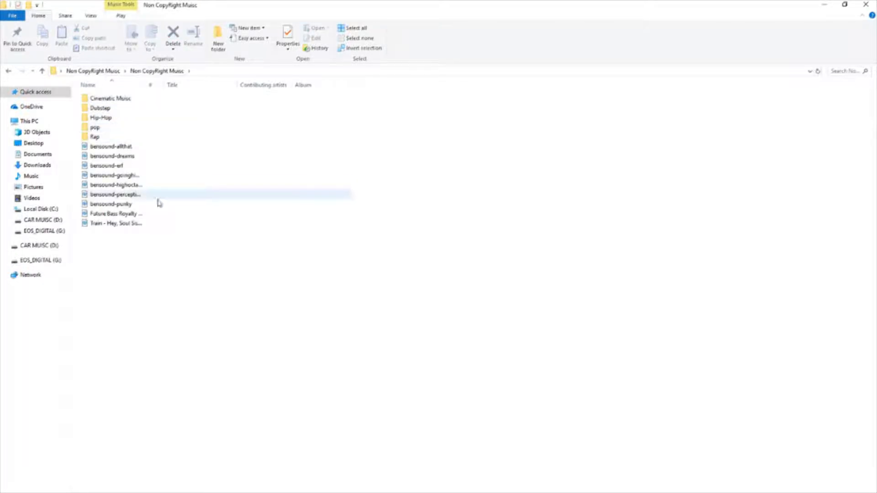
left_click_drag(115, 222, 101, 117)
type("rock")
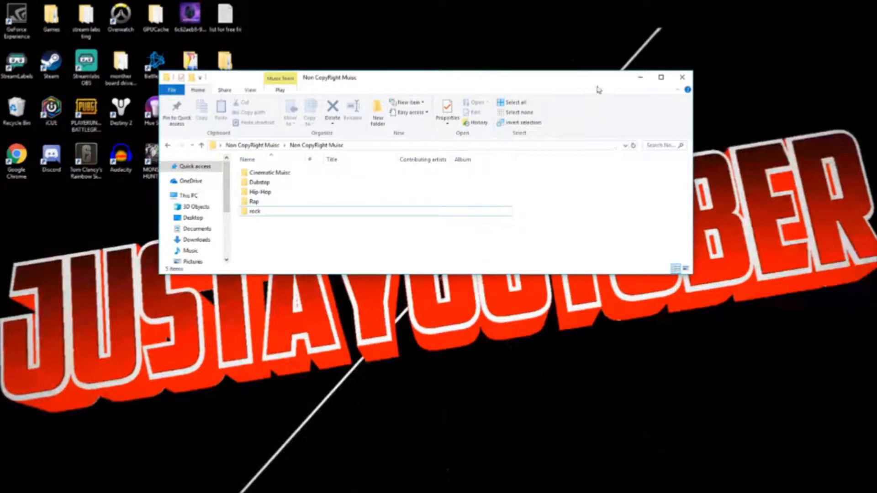
- Move the music folder window aside, then close it to reveal HitFilm Express
left_click_drag(419, 77, 386, 114)
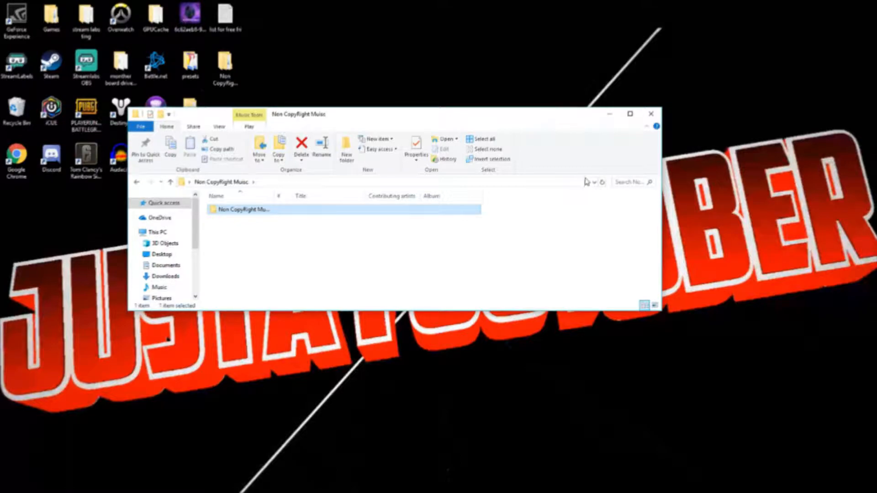
mouse_move(584, 118)
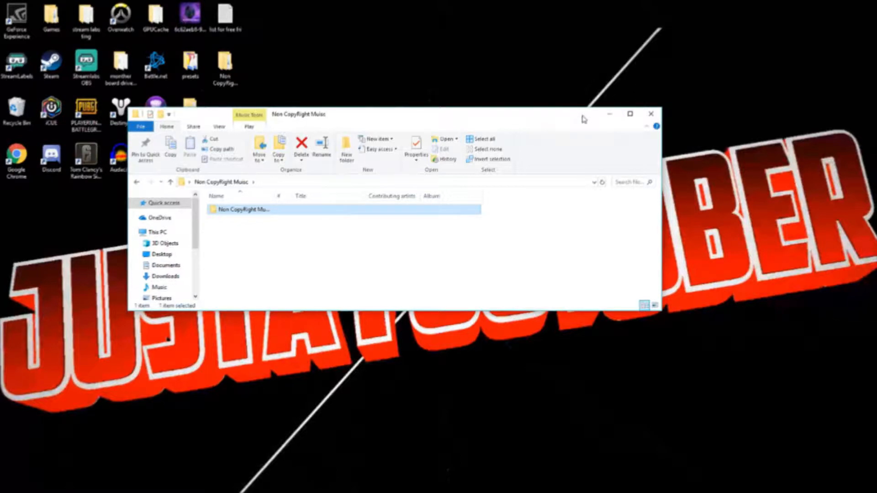
left_click(650, 113)
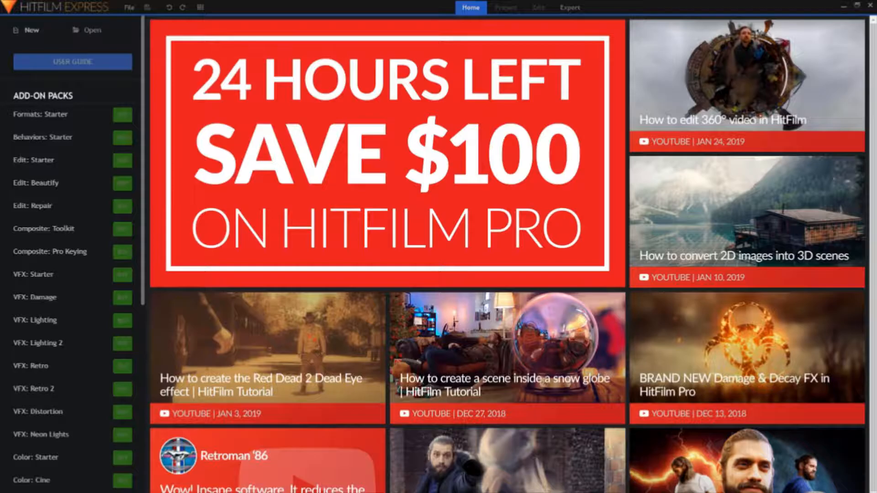
- Create a new project with the 1080p Full HD @ 59.94 fps template
left_click(28, 30)
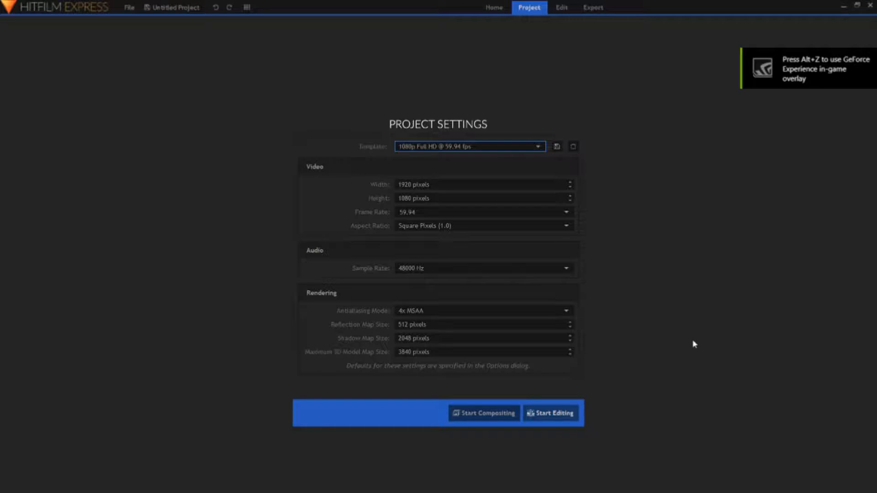
mouse_move(612, 340)
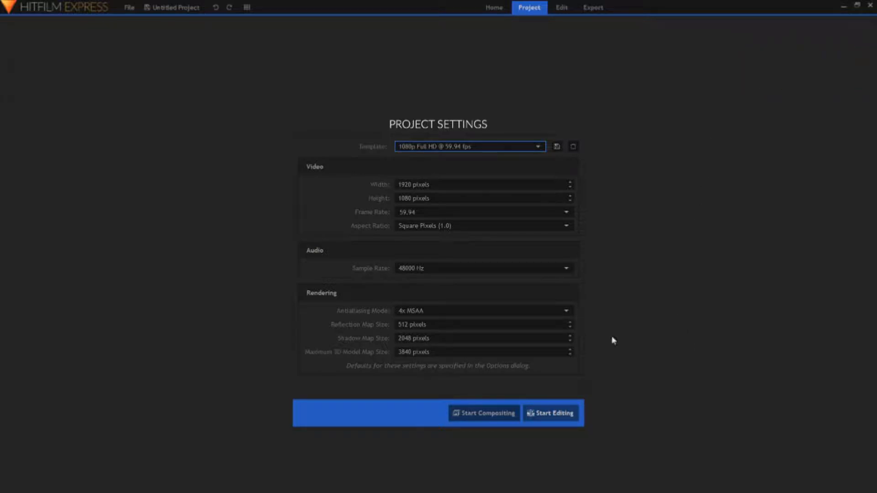
mouse_move(508, 296)
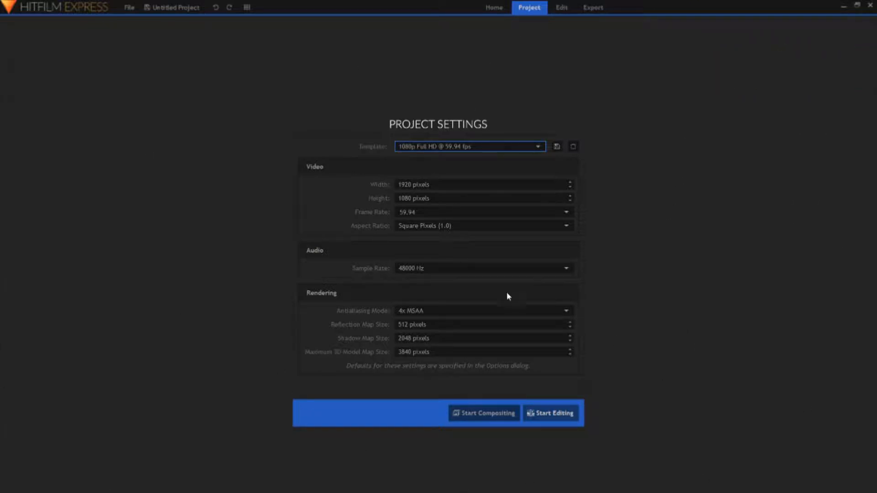
mouse_move(662, 446)
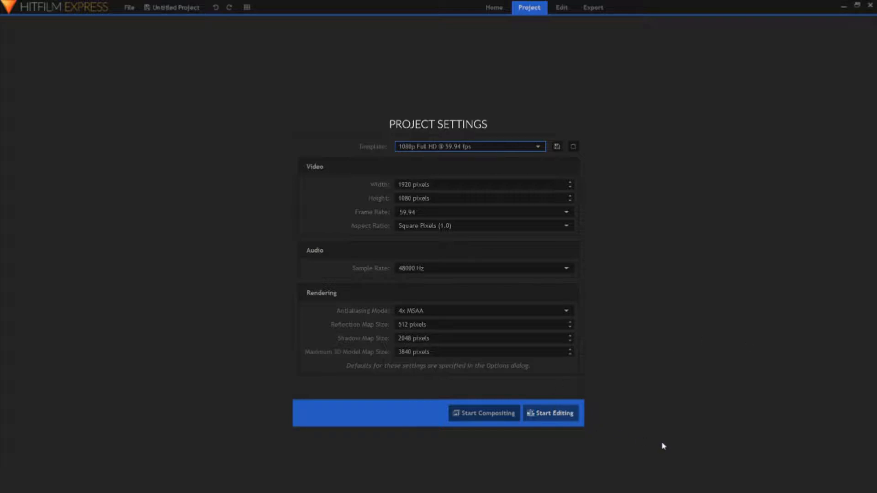
left_click(551, 412)
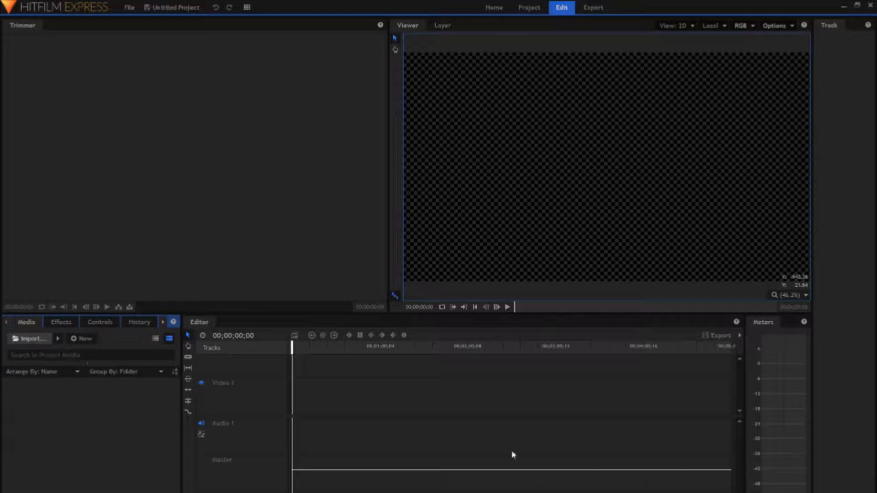
- Import the tracks from Desktop > Non CopyRight Muisc > Non CopyRight Muisc > Rap
left_click(25, 338)
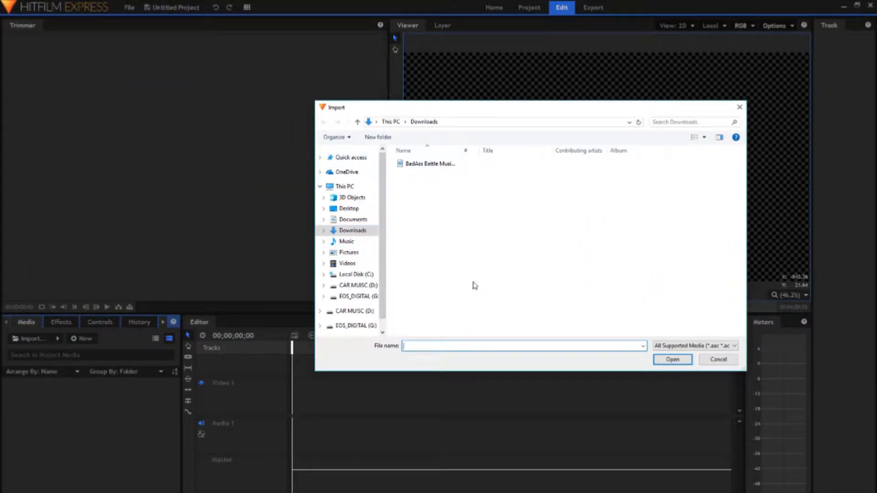
left_click(348, 209)
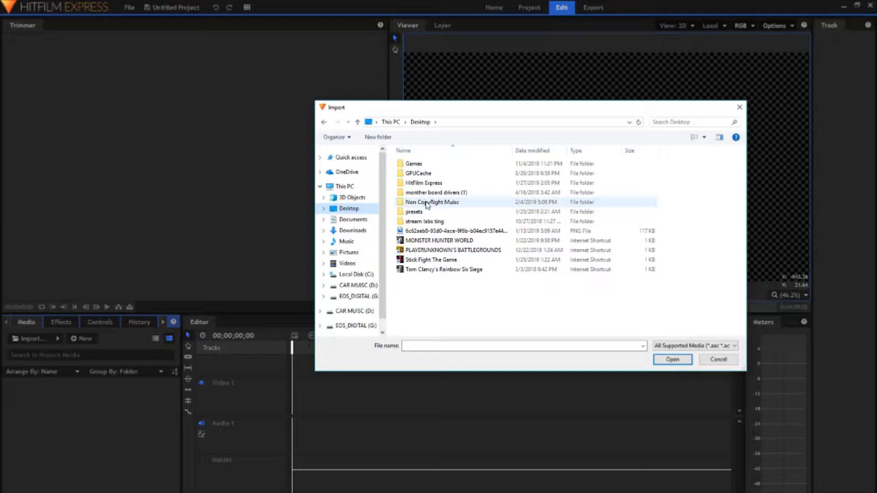
double_click(432, 201)
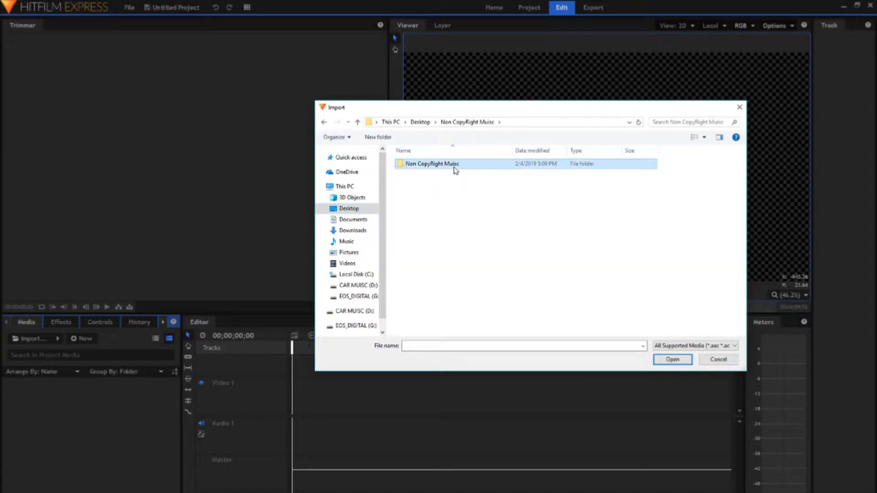
double_click(432, 163)
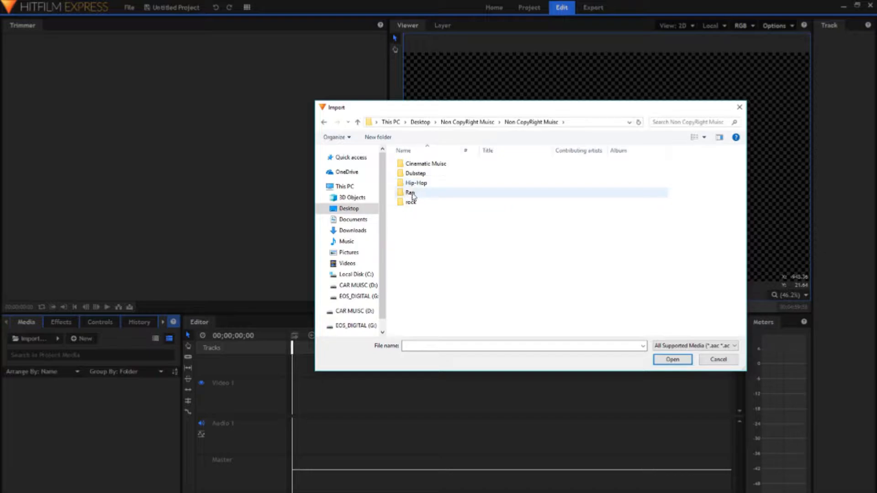
double_click(410, 193)
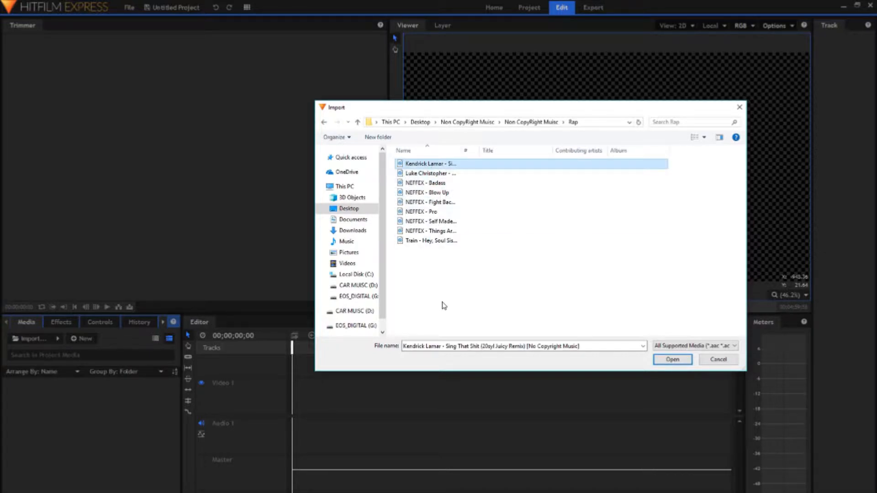
left_click(432, 241)
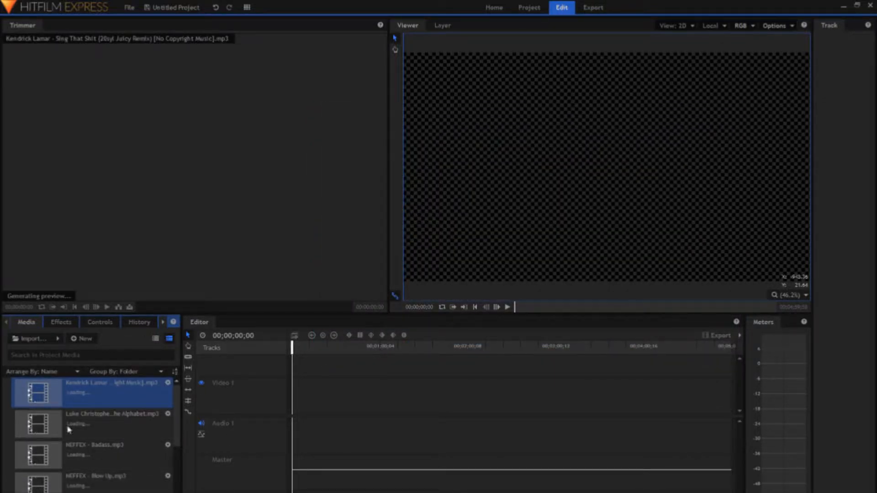
- Drag NEFFEX - Badass.mp3 from the Media panel onto Audio 1 at 00;00;00;00
scroll("down", 3)
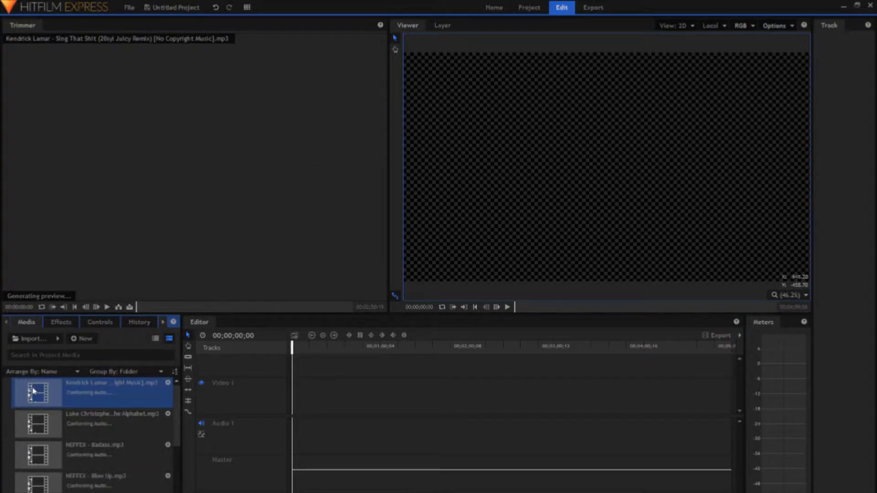
mouse_move(229, 477)
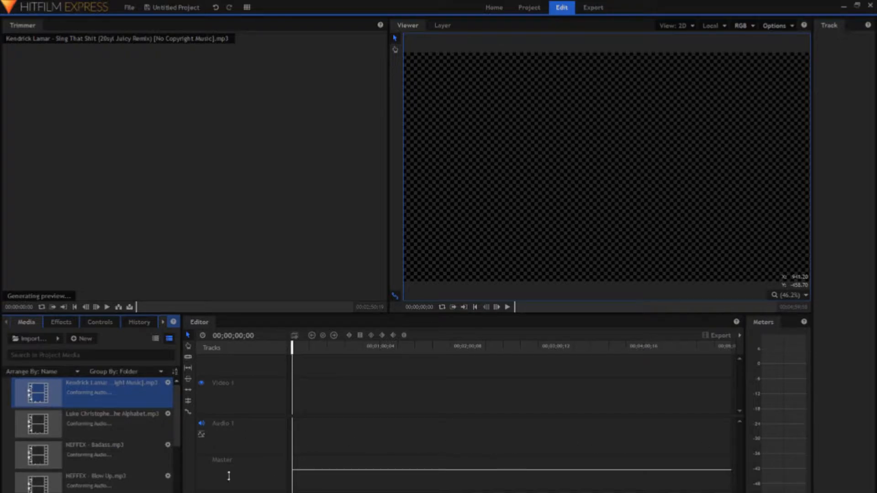
scroll("down", 3)
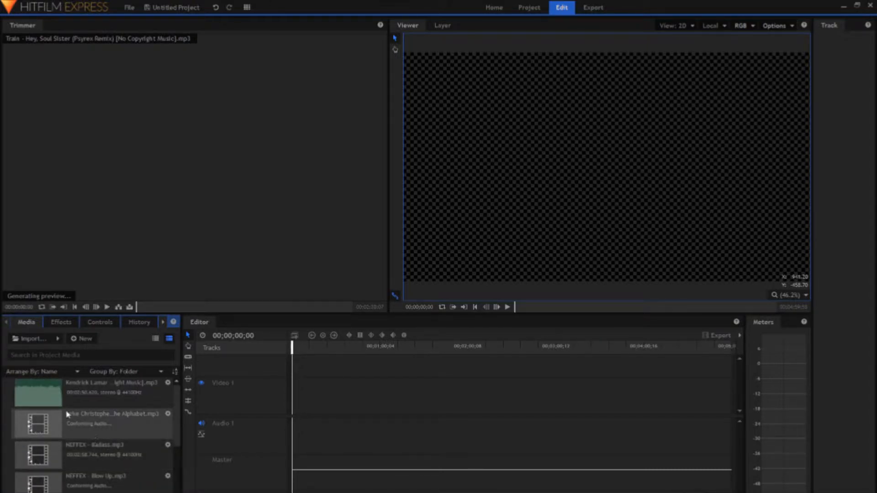
left_click_drag(38, 455, 458, 435)
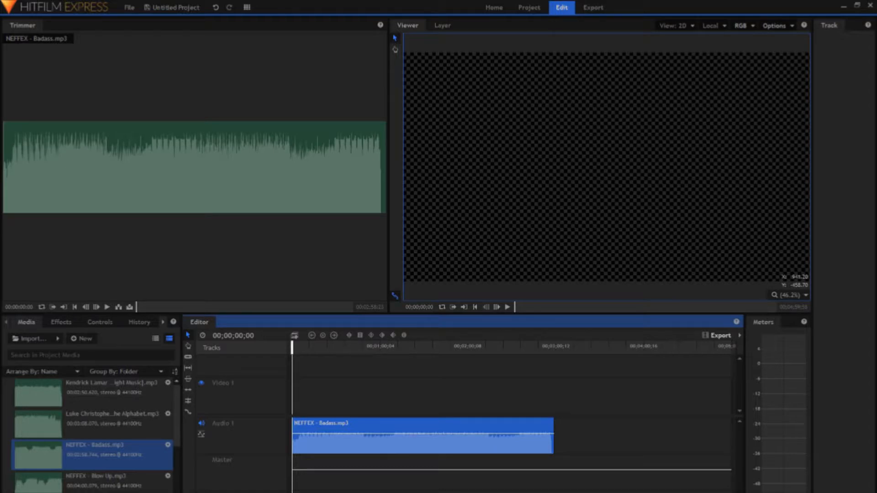
mouse_move(295, 361)
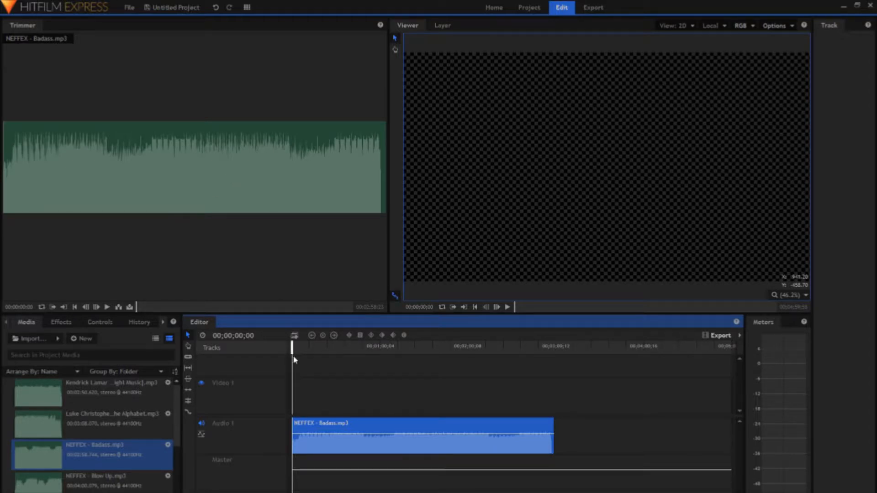
mouse_move(547, 462)
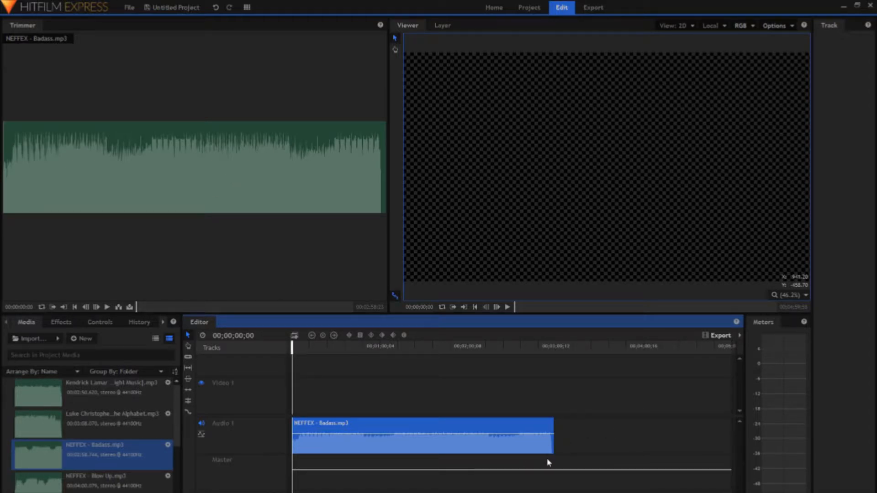
- Remove the Badass clip from Audio 1 and play the timeline to 00;00;10;42
left_click(507, 307)
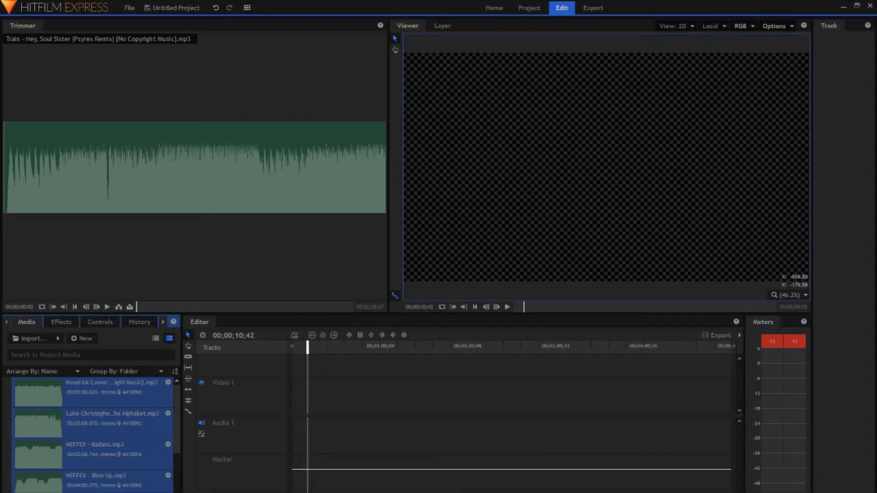
mouse_move(862, 384)
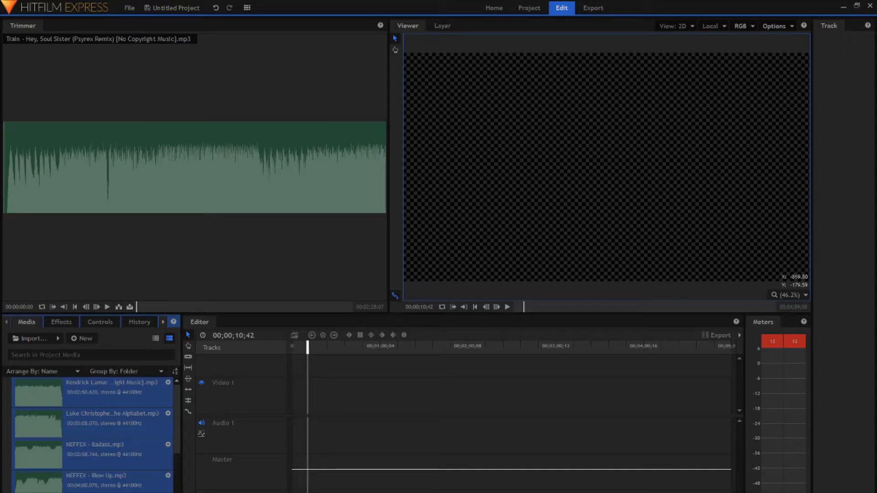
mouse_move(817, 470)
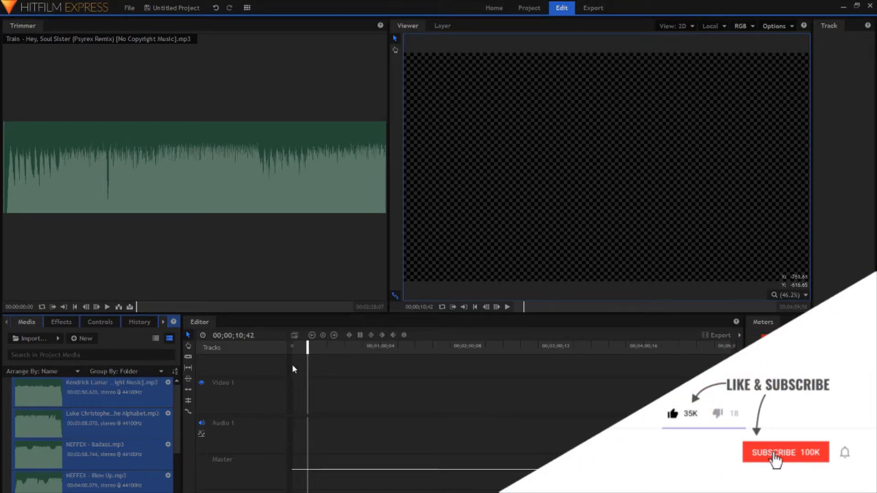
left_click(785, 452)
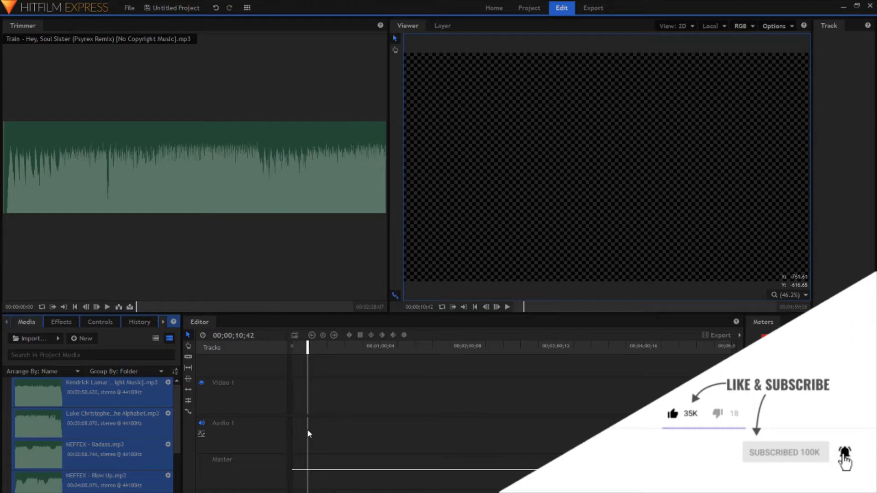